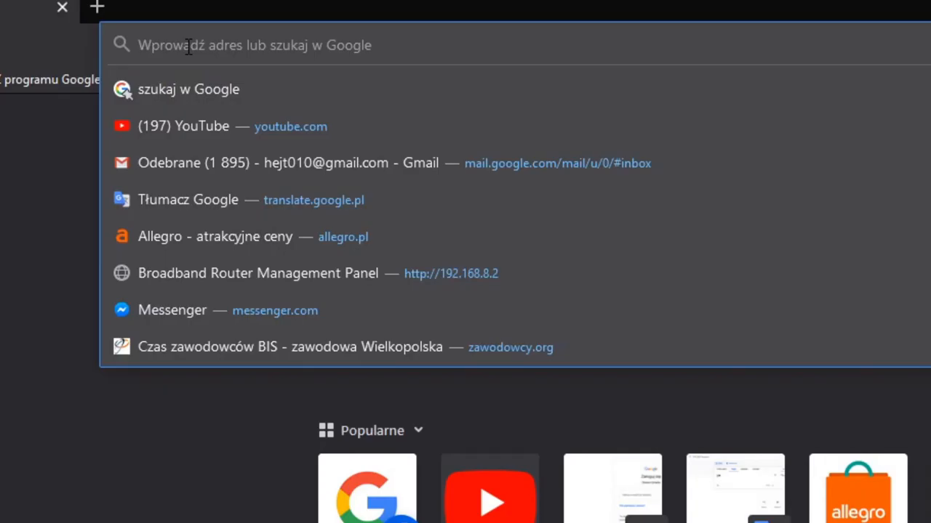
# Step: Go to hawakening.com via the address bar and reach its sign-in form
pyautogui.write('hawakening.com')
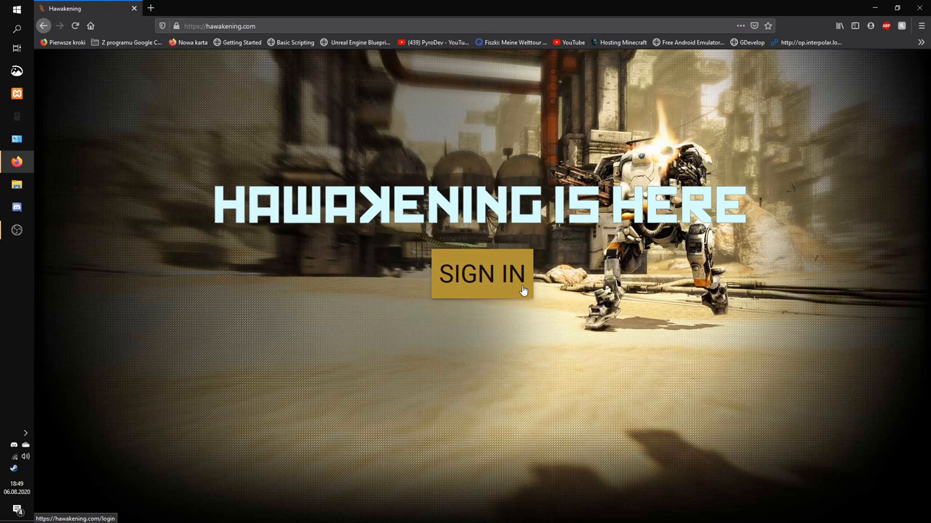
pyautogui.click(481, 274)
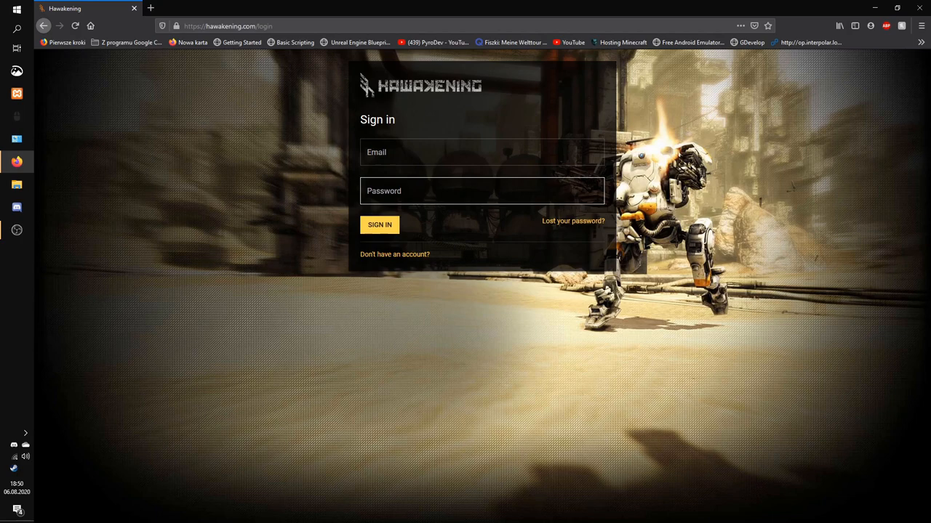
# Step: Switch from sign-in to the 'Enlist new pilot' form and focus the Callsign field
pyautogui.click(396, 253)
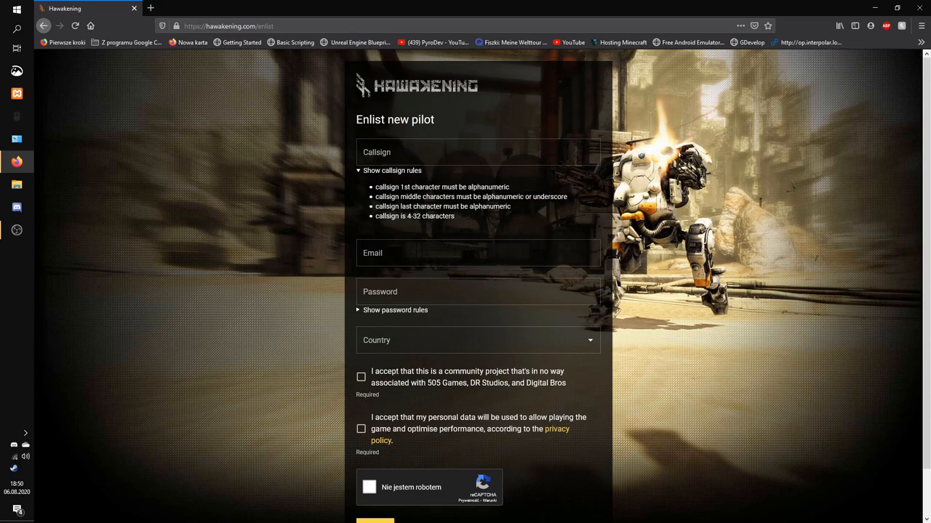
pyautogui.moveTo(540, 208)
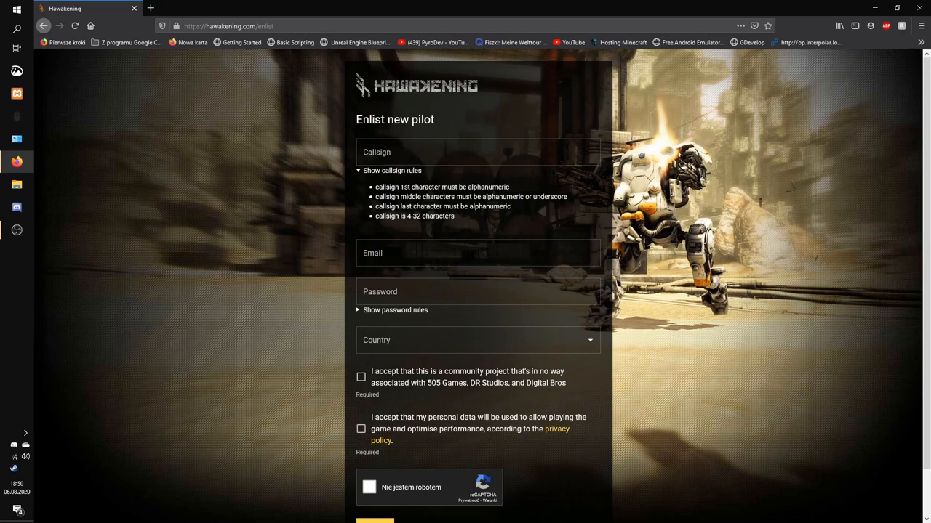
pyautogui.click(477, 153)
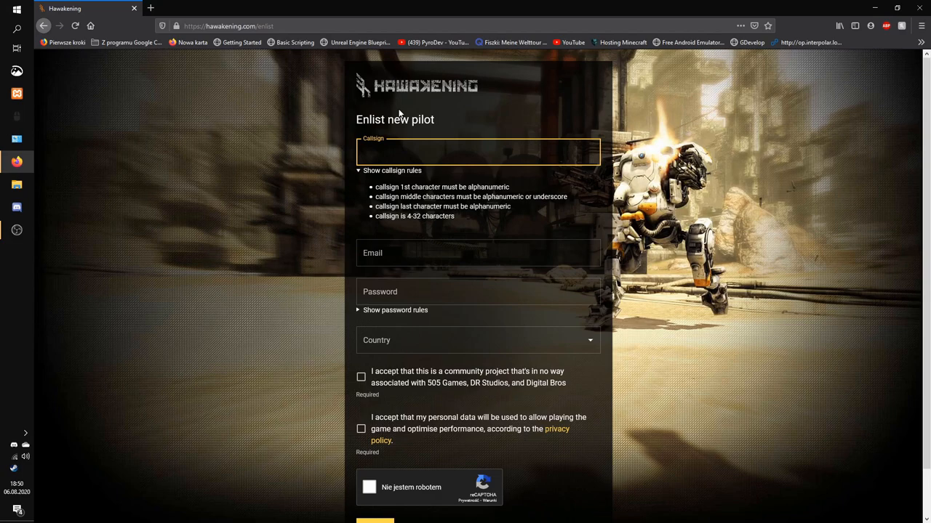
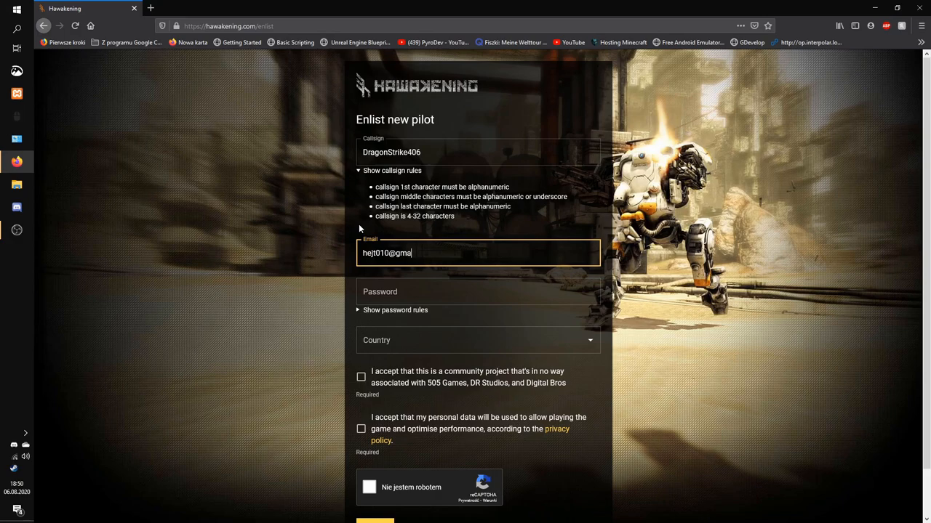
# Step: Enter callsign 'DragonStrike', the gmail address and a password after viewing the password rules
pyautogui.click(477, 291)
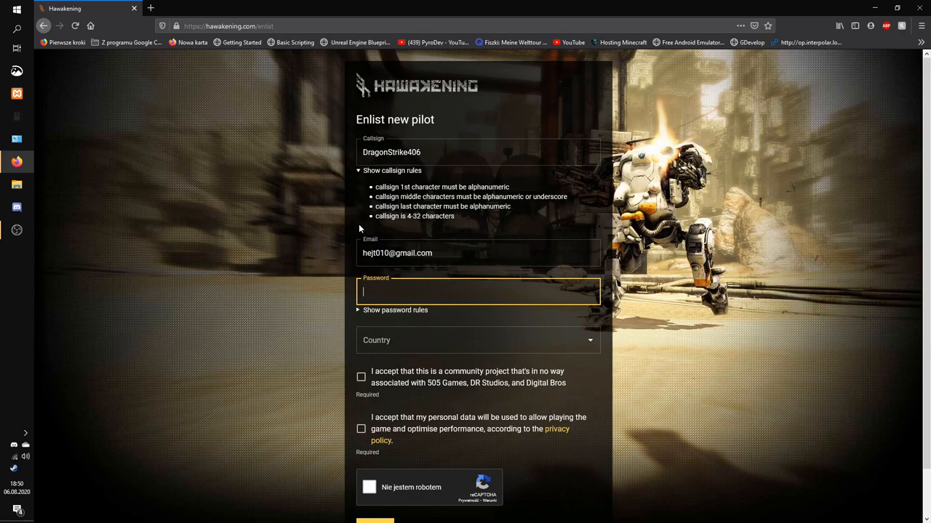
pyautogui.click(396, 311)
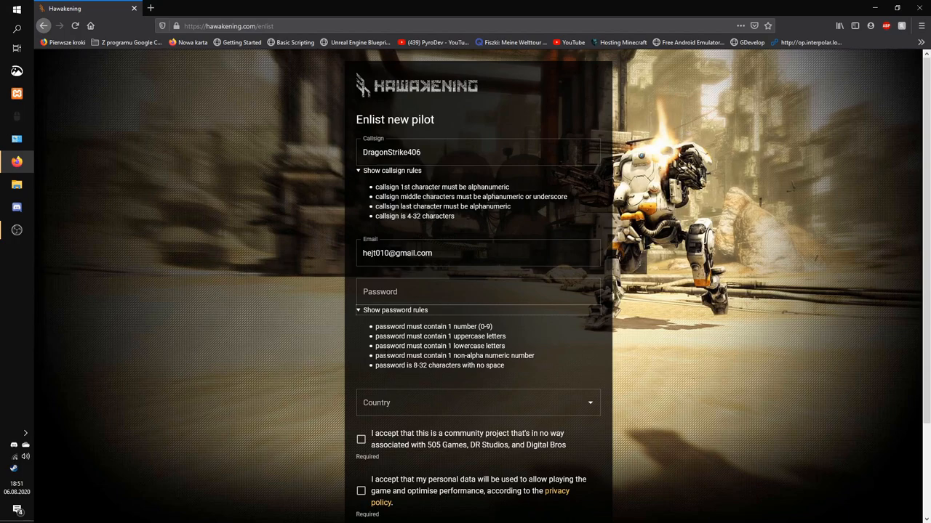
pyautogui.moveTo(485, 378)
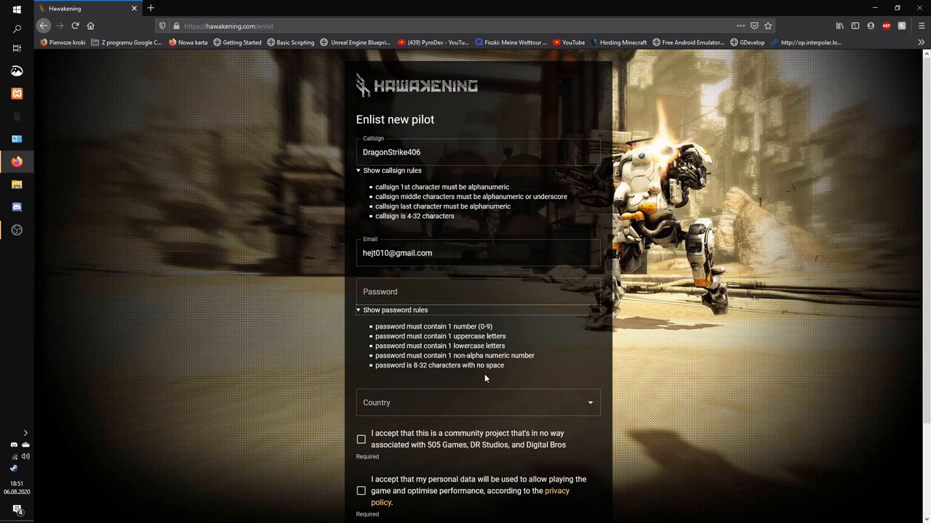
pyautogui.click(477, 291)
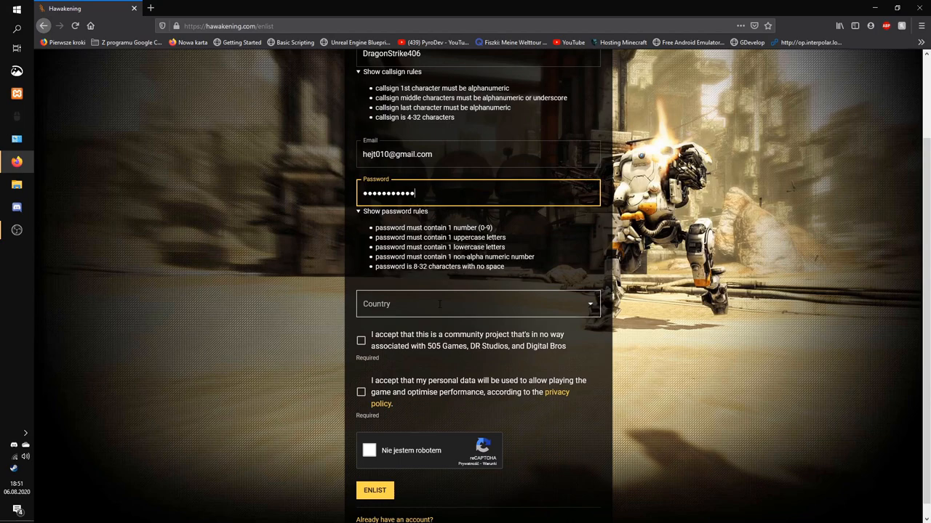
# Step: Choose Poland (PL) from the Country dropdown
pyautogui.click(477, 304)
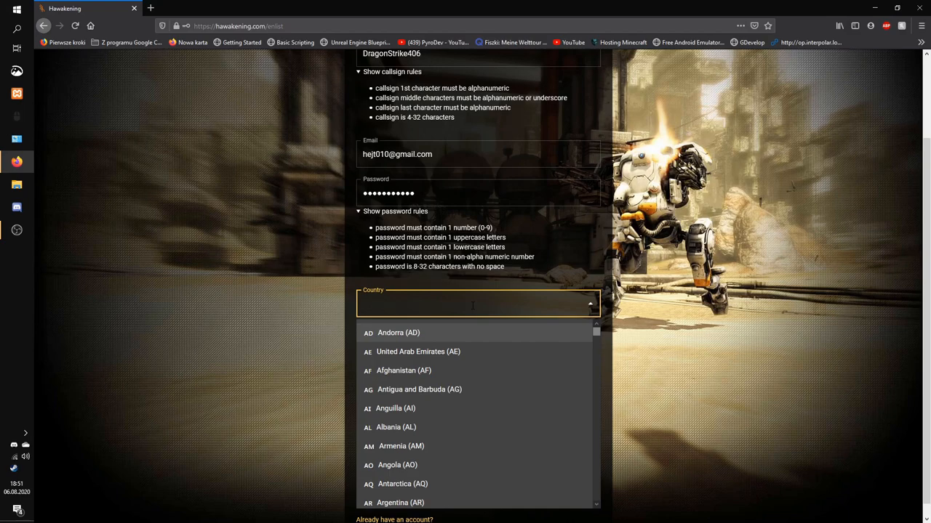
pyautogui.scroll(-3)
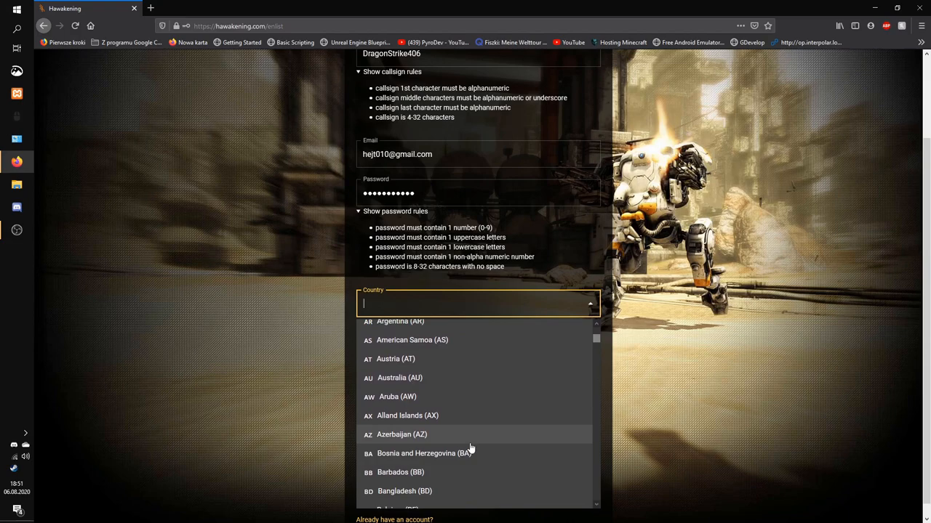
pyautogui.scroll(-3)
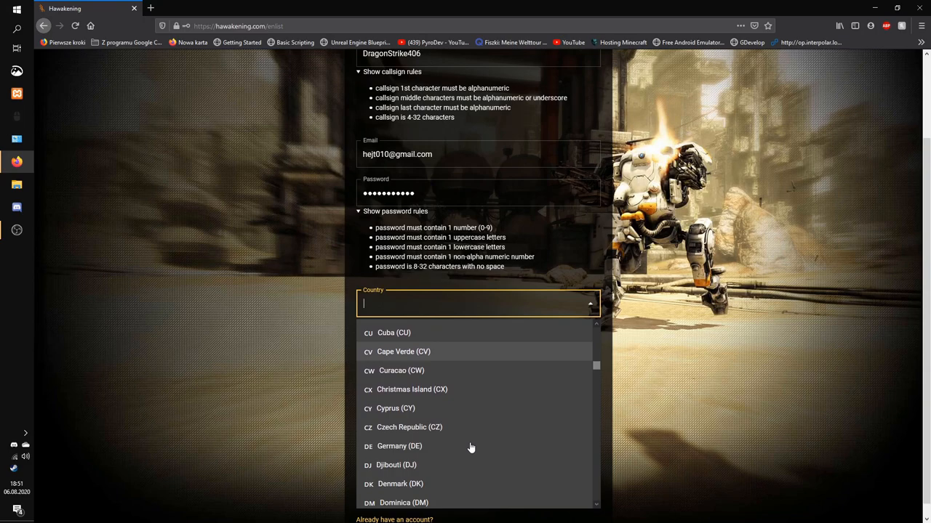
pyautogui.scroll(-3)
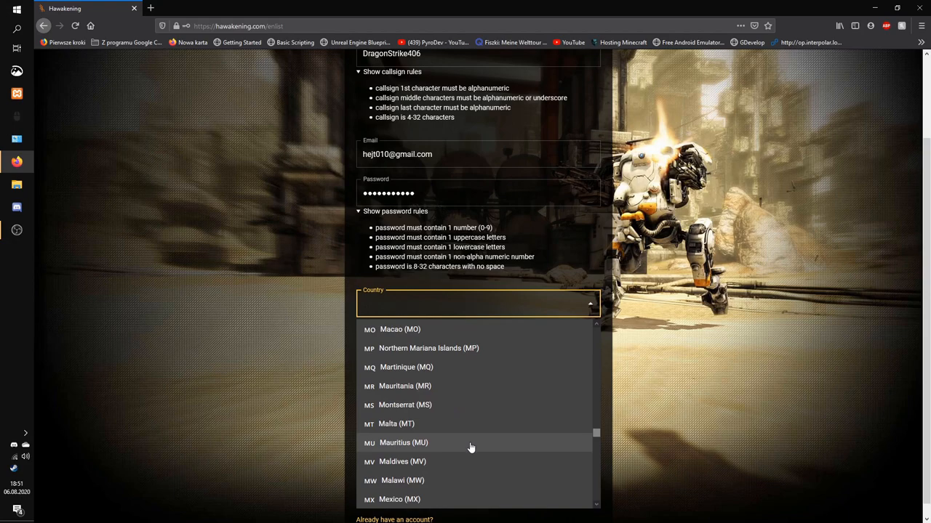
pyautogui.scroll(-3)
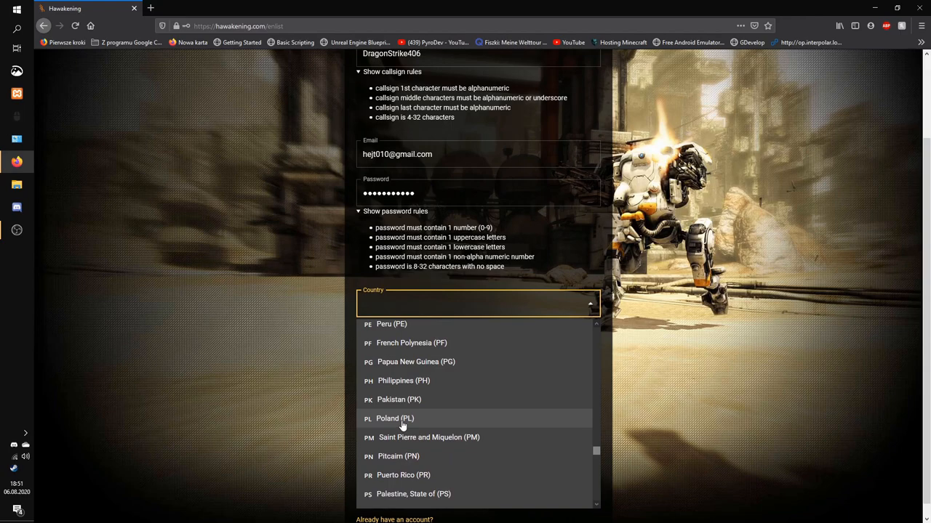
pyautogui.click(392, 419)
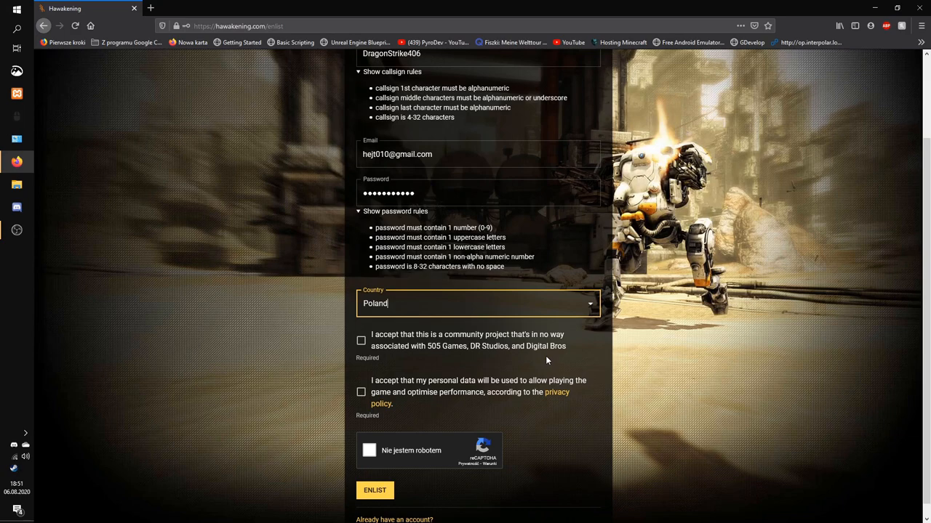
# Step: Accept the disclaimer and data terms, pass the reCAPTCHA and enlist the new pilot
pyautogui.click(361, 340)
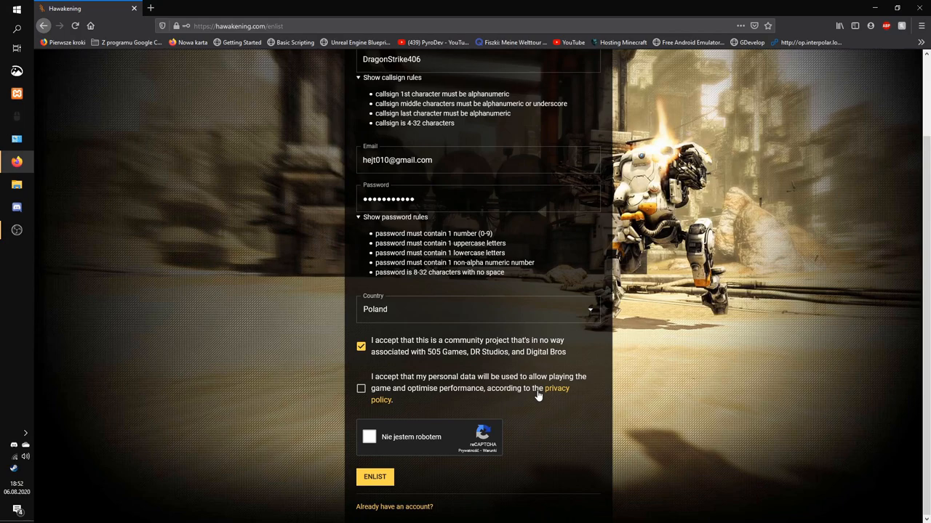
pyautogui.click(360, 388)
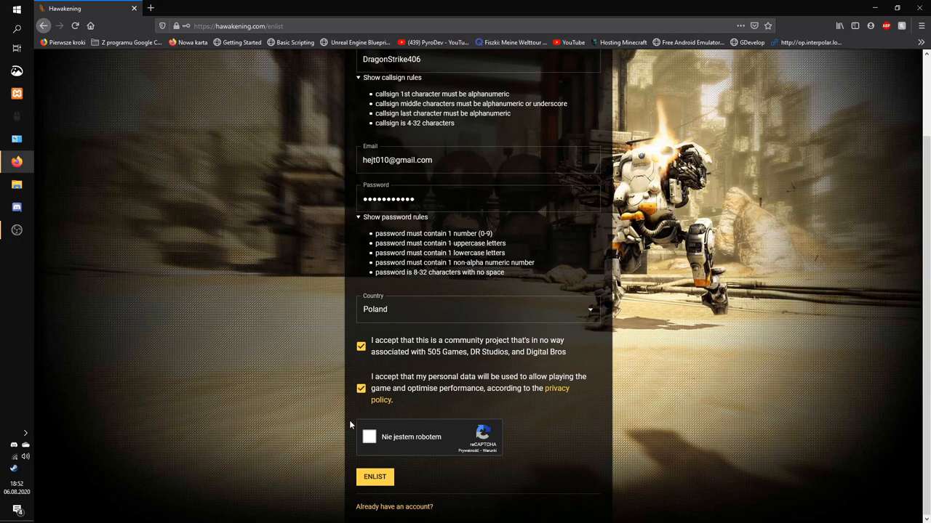
pyautogui.click(370, 436)
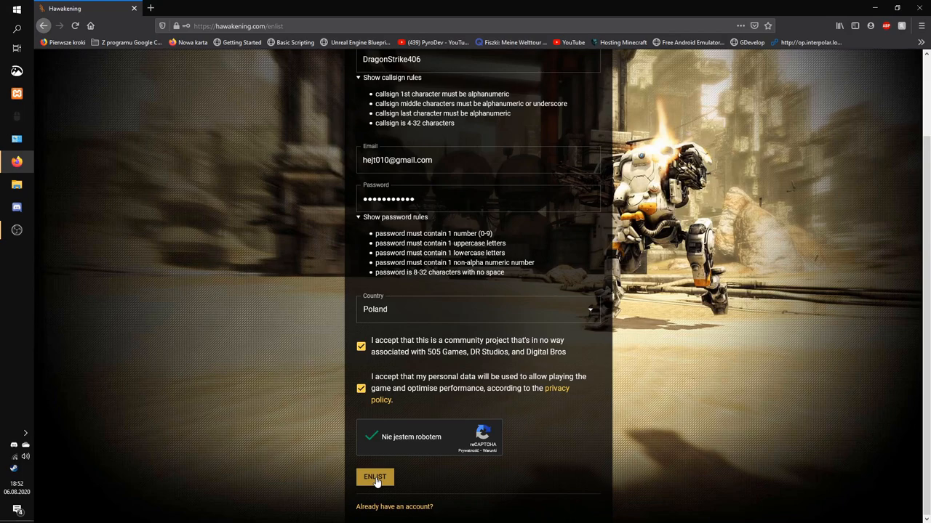
pyautogui.click(375, 477)
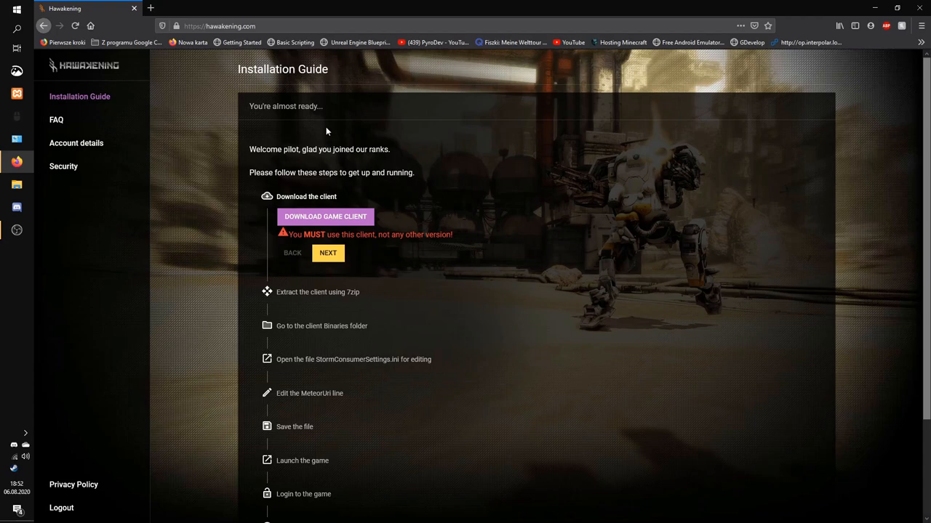
pyautogui.moveTo(345, 218)
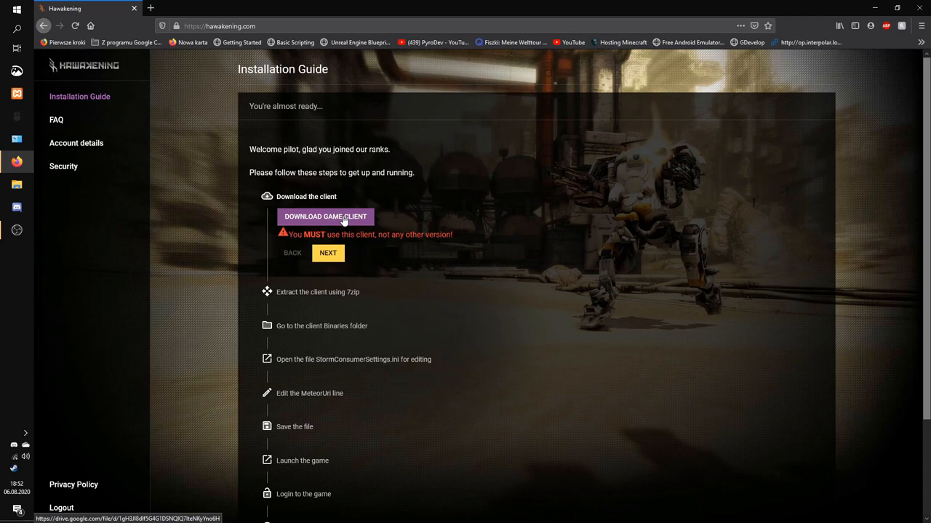
# Step: Start the game client download from the Installation Guide page
pyautogui.click(325, 216)
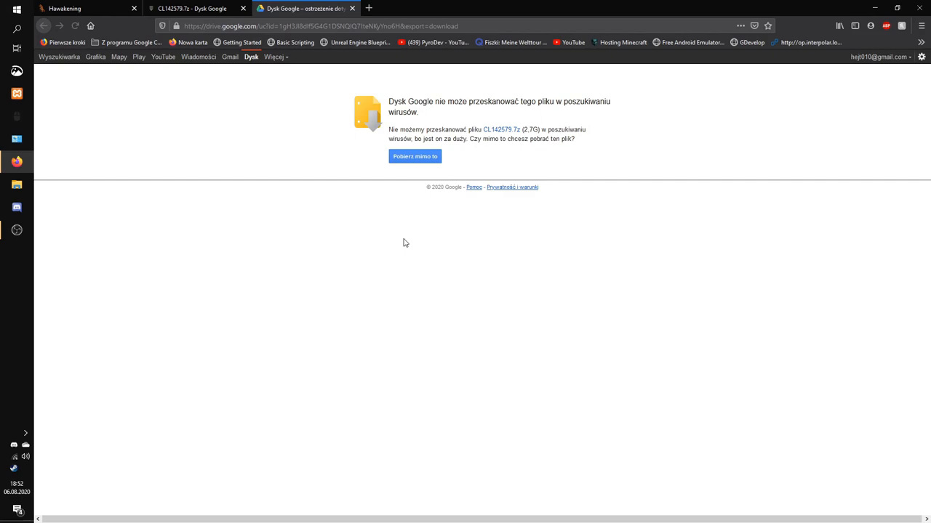
# Step: Download the 2.7 GB client archive anyway past Google Drive's virus-scan warning
pyautogui.click(414, 157)
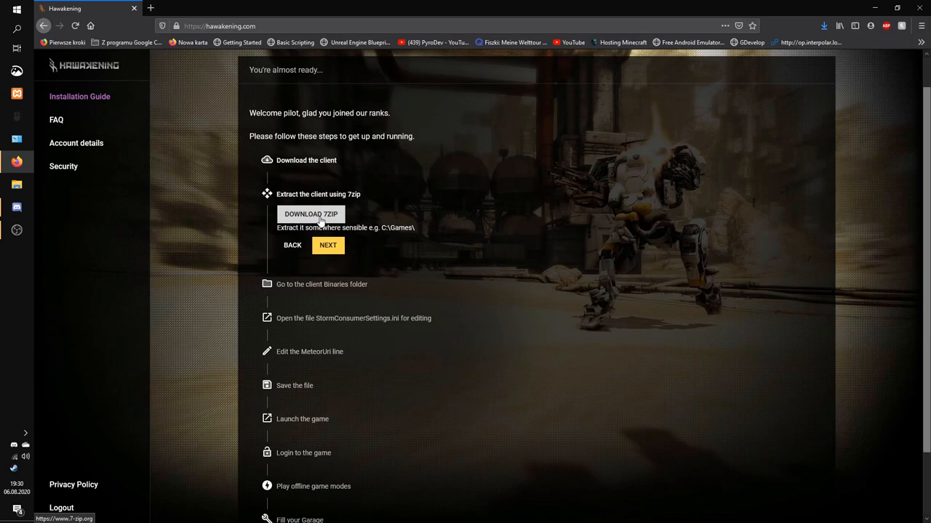
# Step: Download and install 7-Zip x64 to its default folder, then return to the Hawakening guide
pyautogui.click(312, 214)
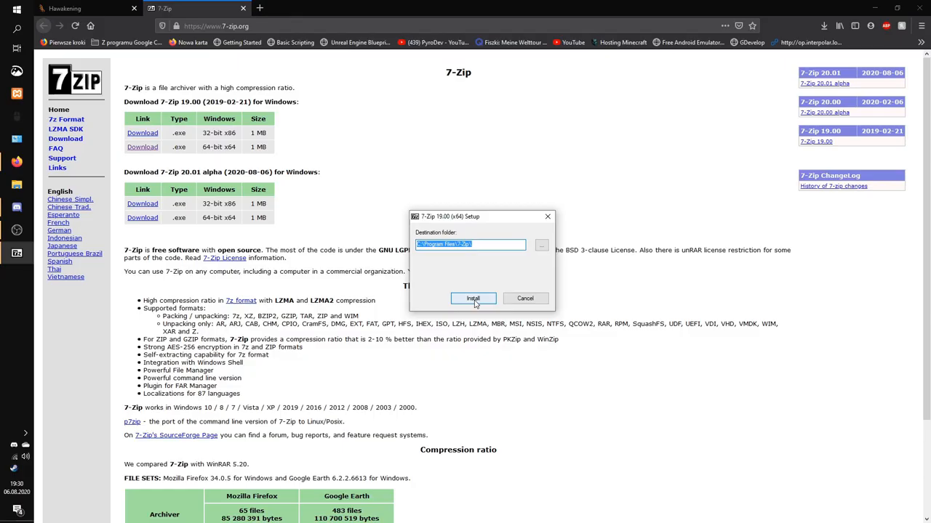
pyautogui.click(472, 298)
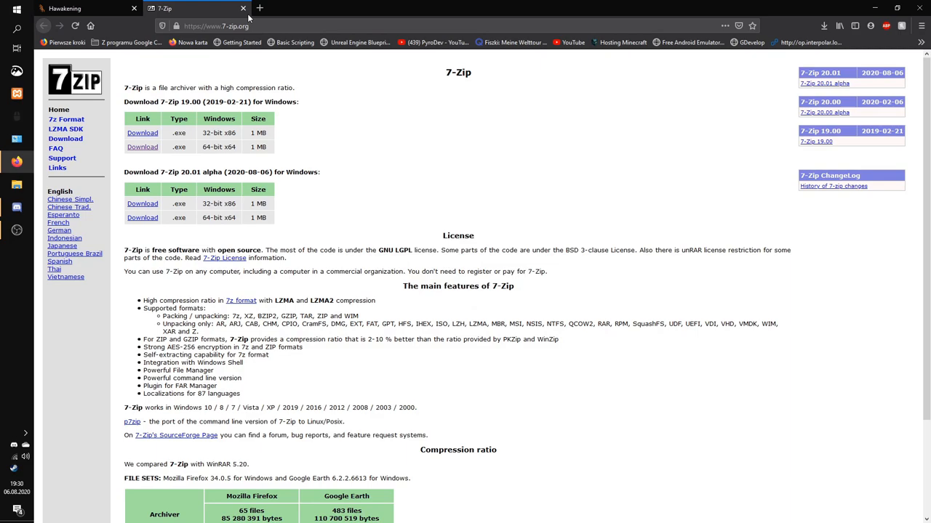
pyautogui.click(80, 12)
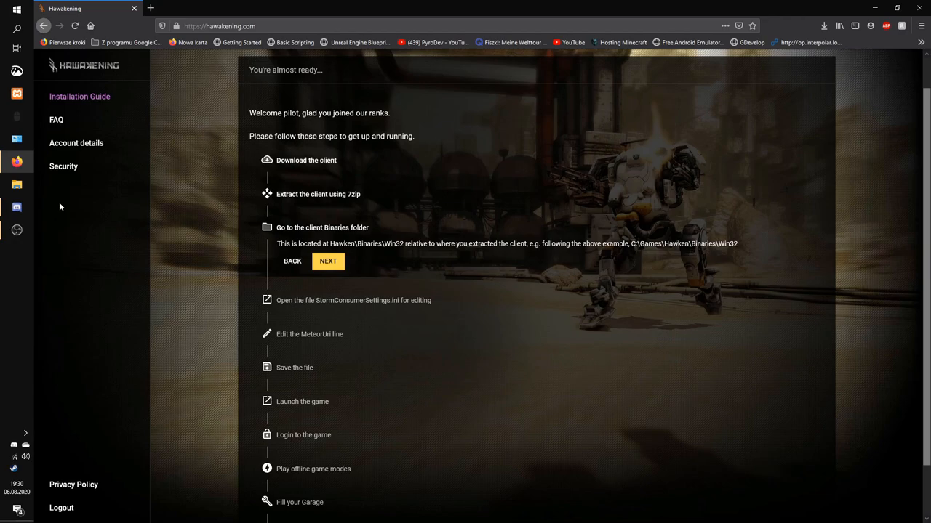
# Step: Extract CL142579.7z with 7-Zip into a new E:\Games\Hawakening folder
pyautogui.click(18, 184)
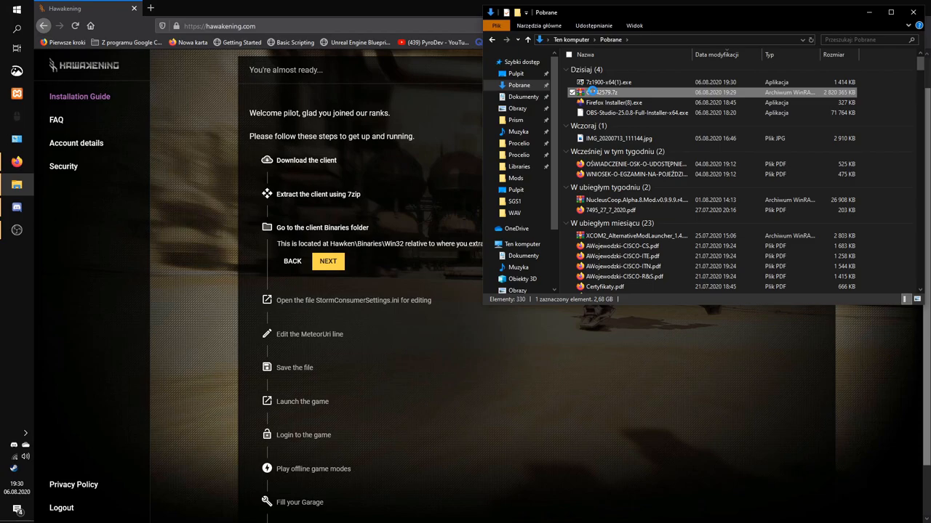
pyautogui.rightClick(624, 93)
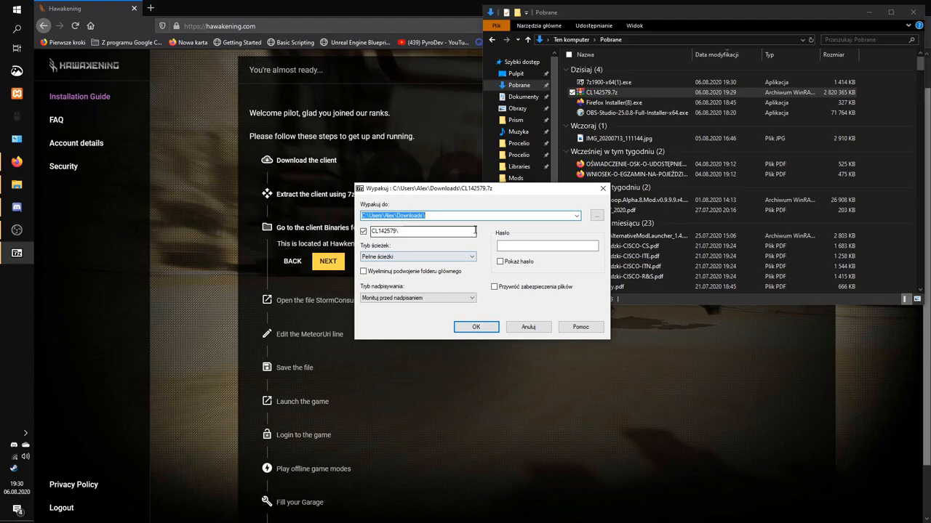
pyautogui.click(593, 215)
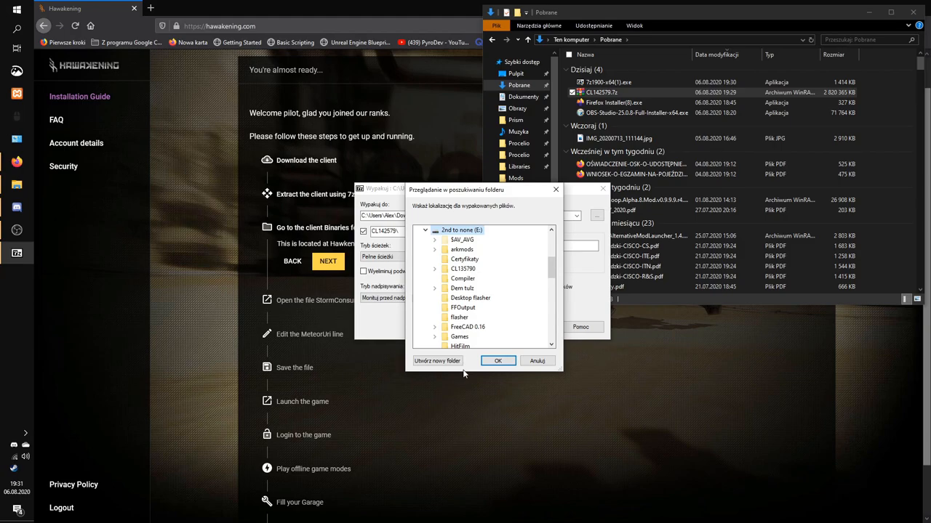
pyautogui.click(436, 361)
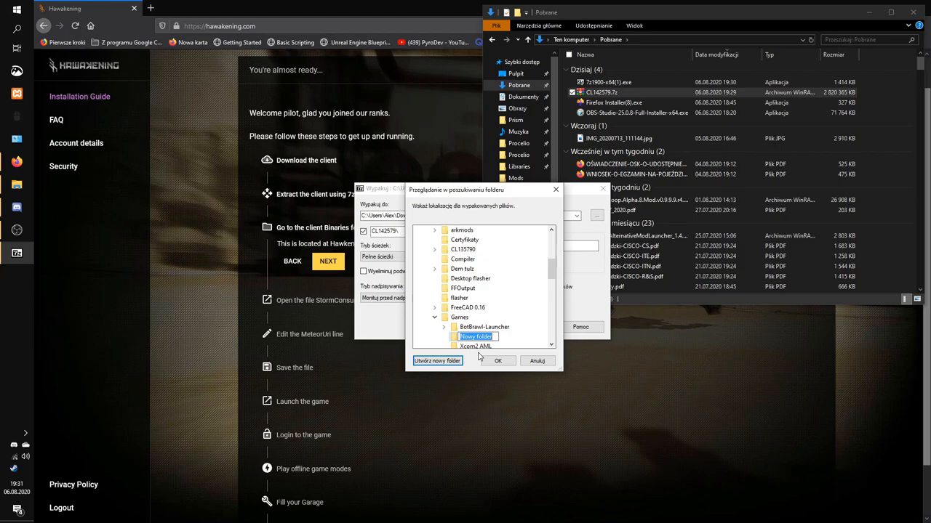
pyautogui.write('Hawakening')
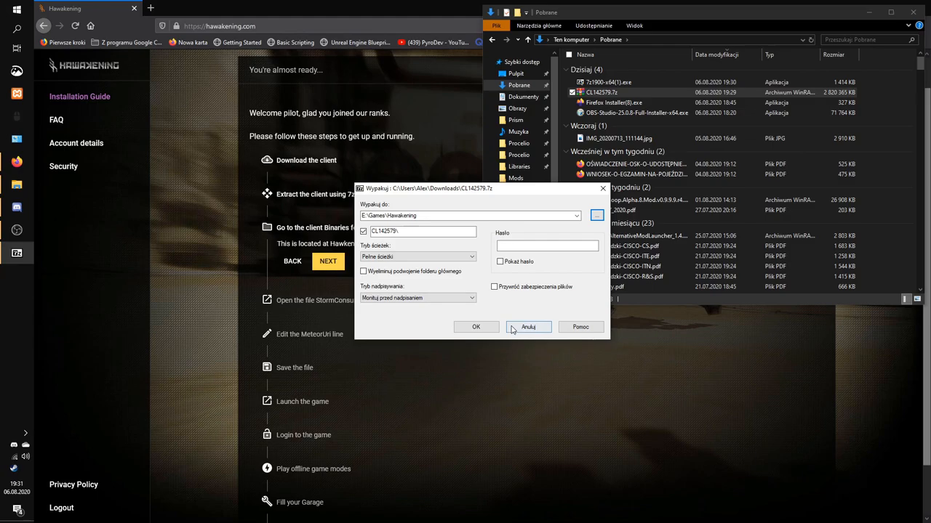
pyautogui.click(476, 327)
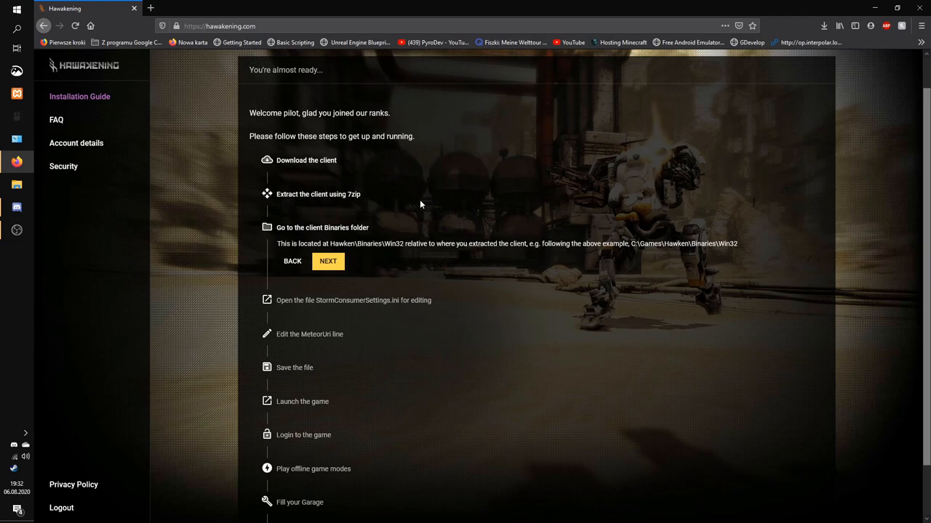
# Step: Browse E:\Games\Hawakening\CL142579\Binaries\Win32 to reach StormConsumerSettings.ini
pyautogui.click(18, 183)
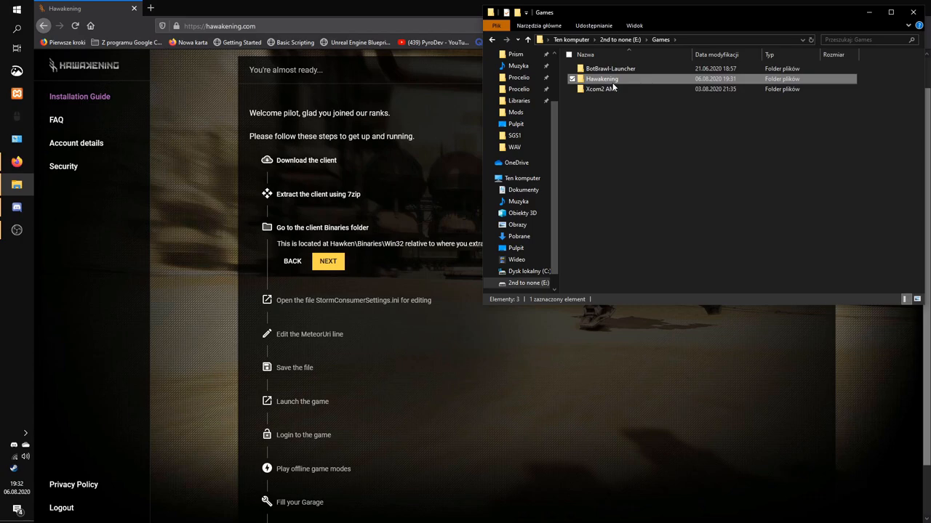
pyautogui.doubleClick(602, 78)
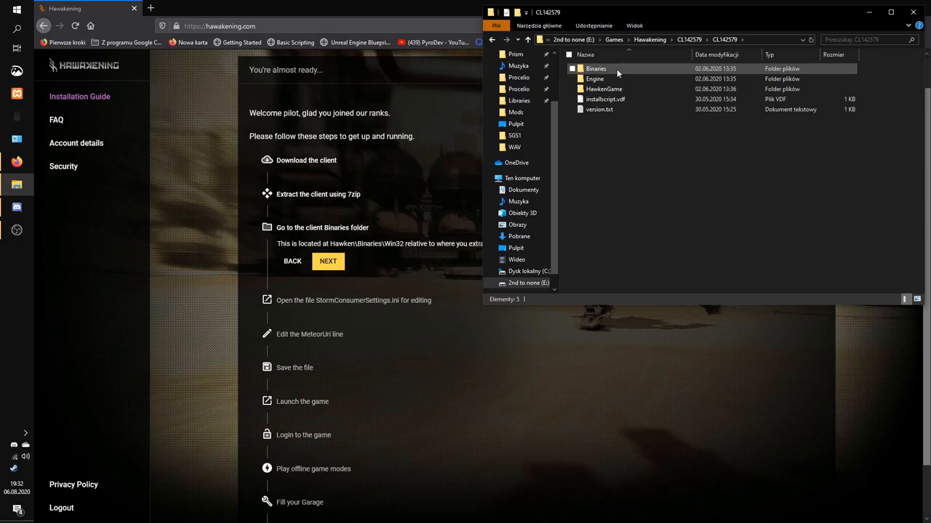
pyautogui.doubleClick(596, 69)
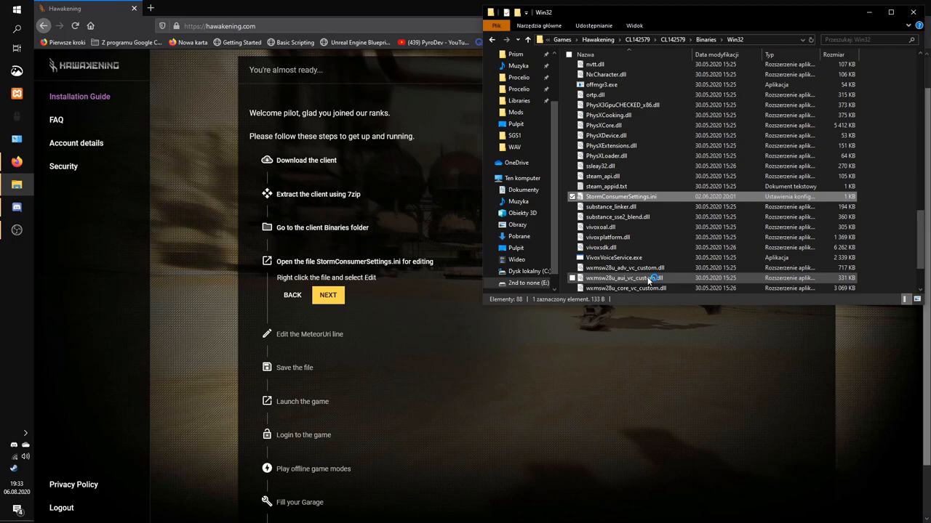
pyautogui.doubleClick(619, 196)
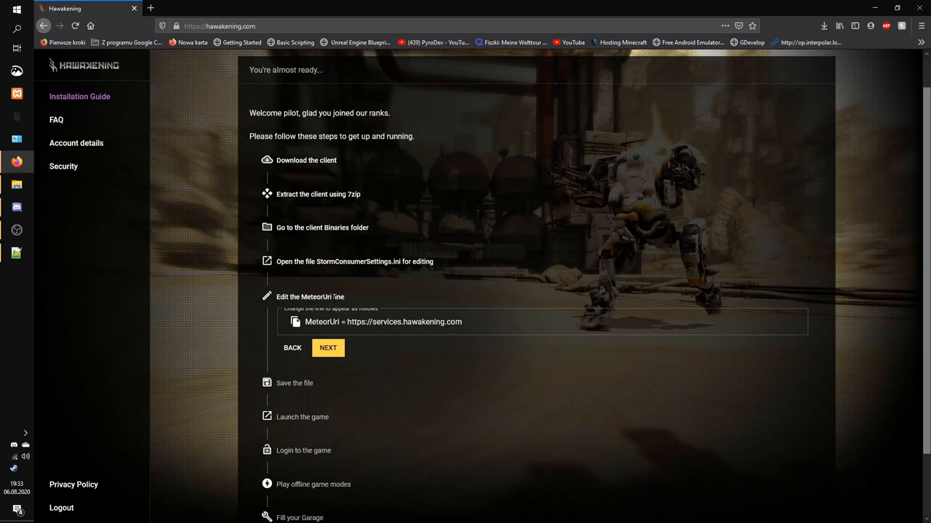
pyautogui.click(294, 322)
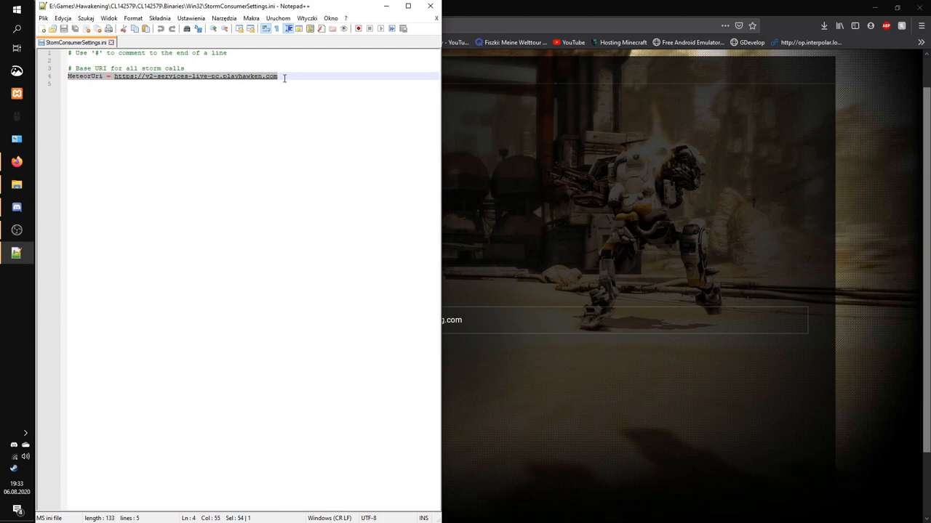
pyautogui.write('https://services.hawakening.com')
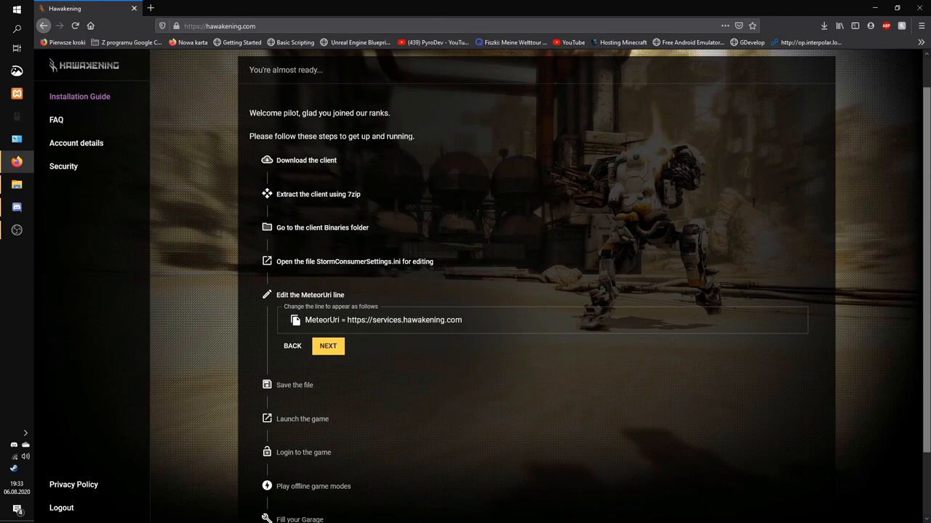
# Step: Launch HawkenGame-Win32-Shipping.exe from the Win32 folder via its context menu
pyautogui.click(329, 346)
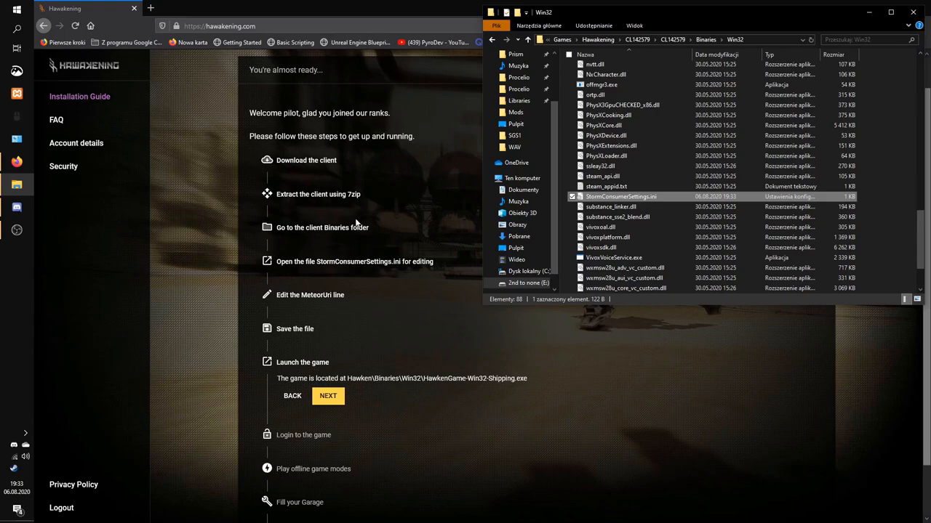
pyautogui.rightClick(620, 177)
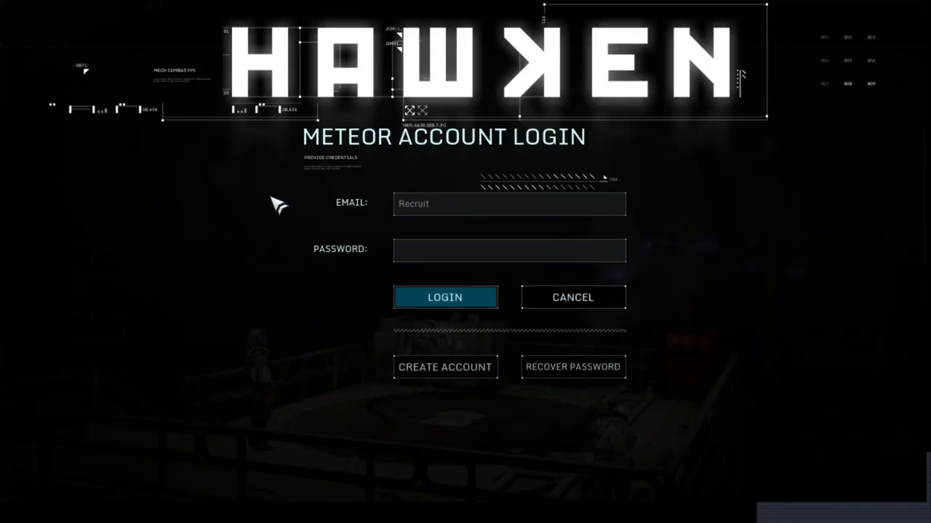
# Step: Log in as DragonStrike with the account password; syncing fails as the server is unreachable
pyautogui.click(509, 203)
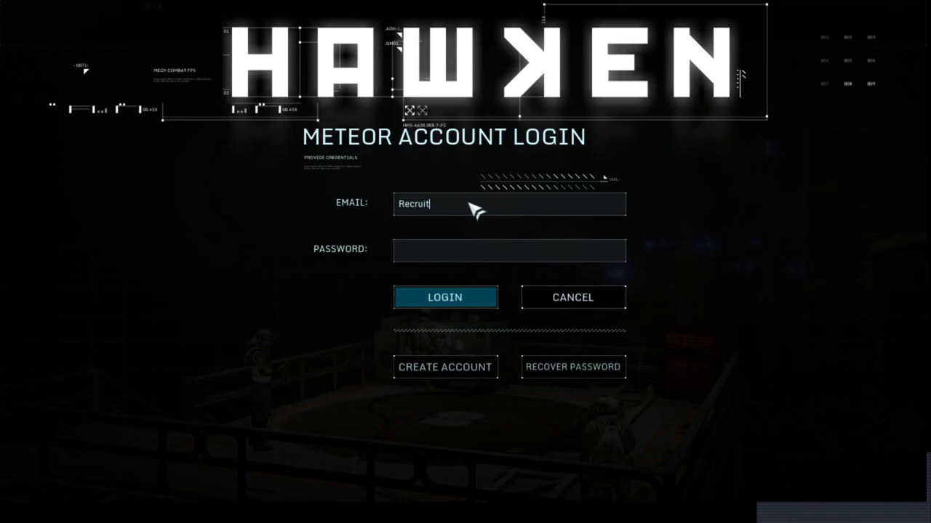
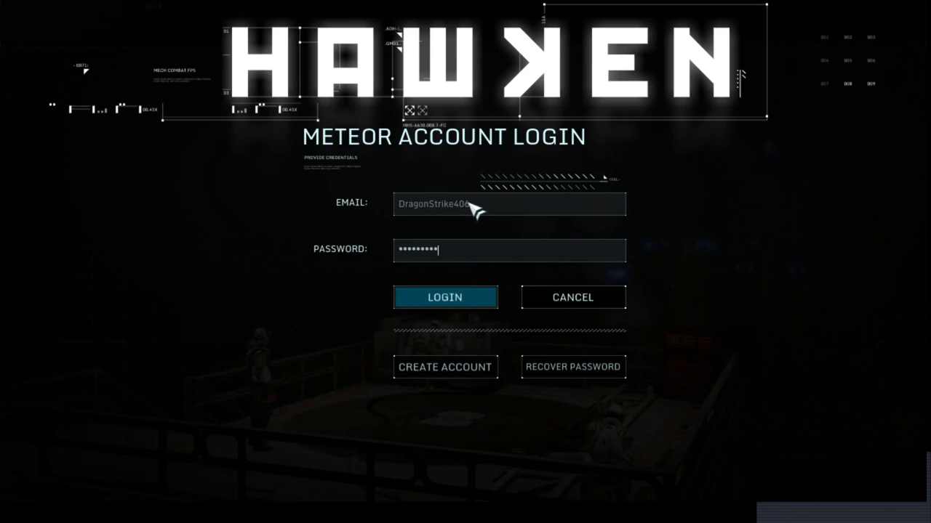
pyautogui.click(445, 297)
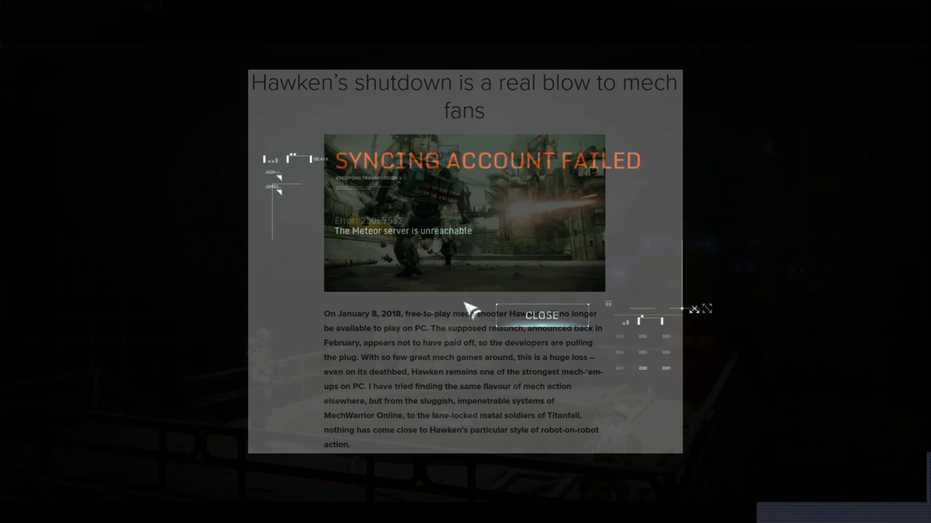
pyautogui.click(547, 317)
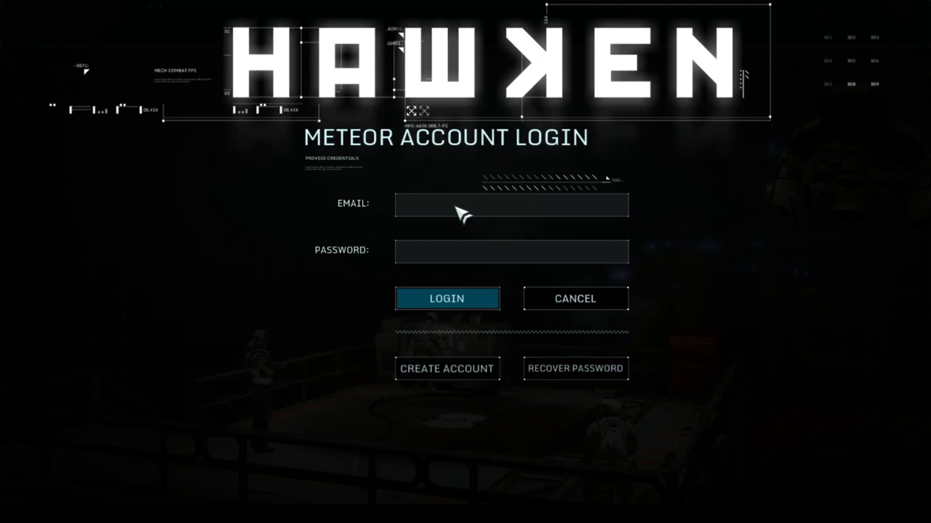
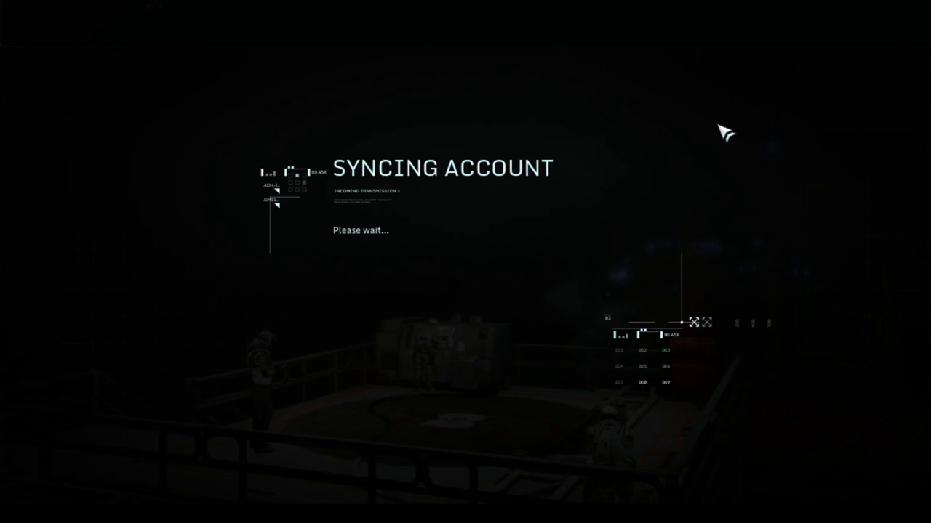
pyautogui.moveTo(6, 342)
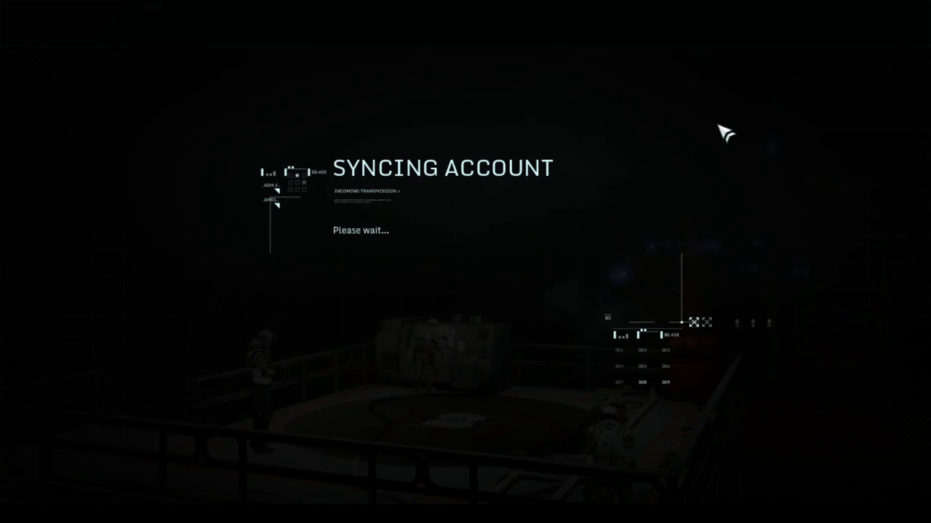